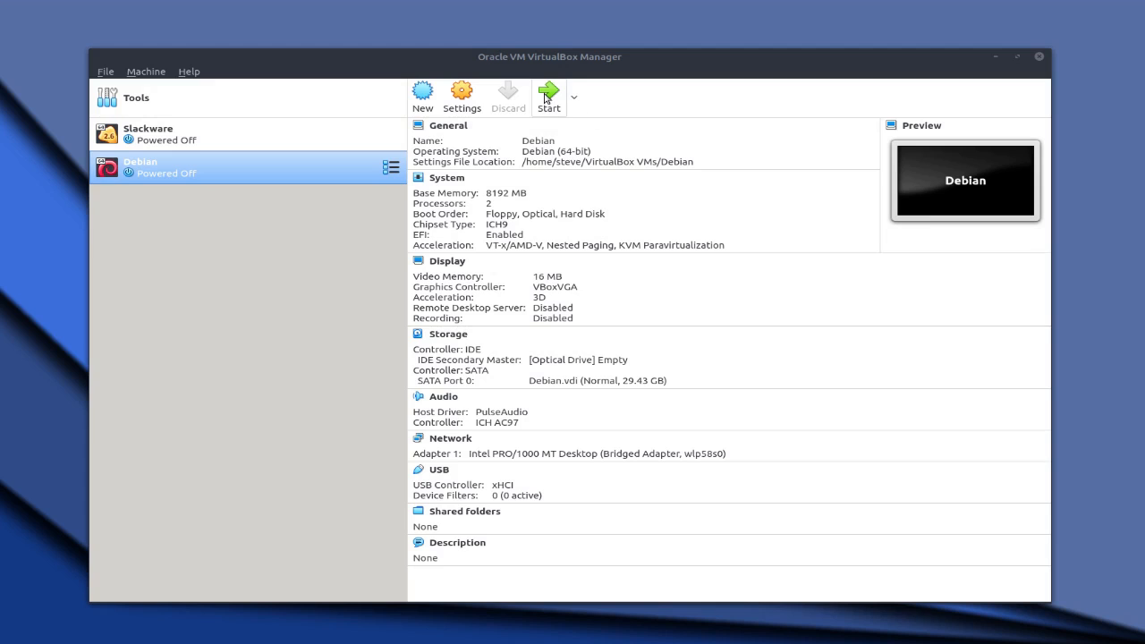
# - Start the Debian VM and switch its display to Scaled Mode
pyautogui.click(548, 96)
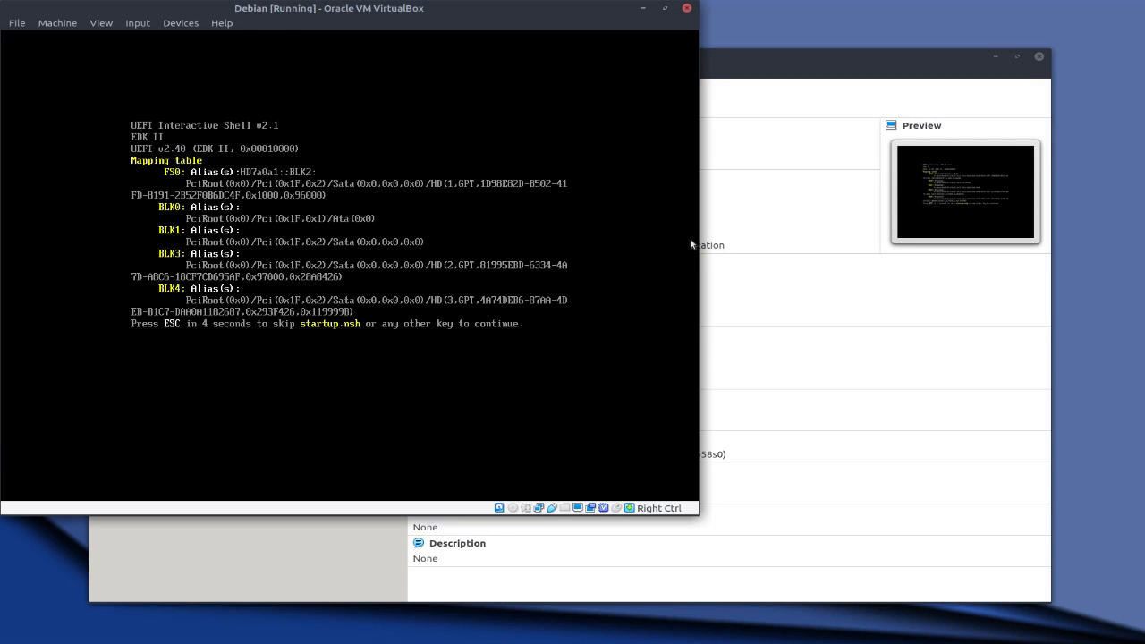
pyautogui.click(56, 22)
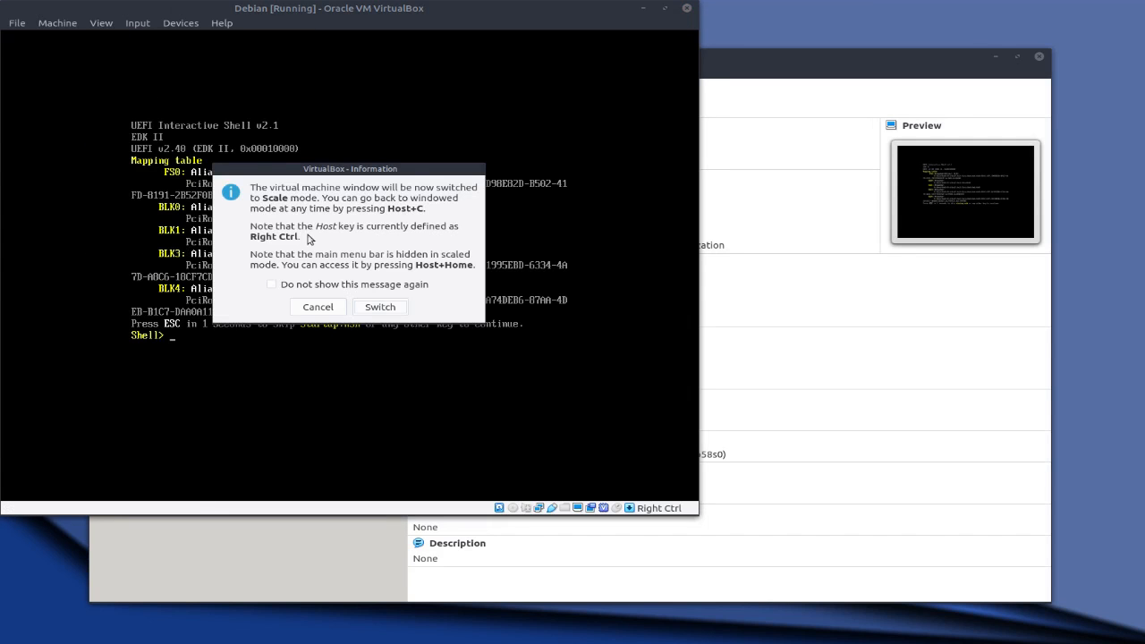
pyautogui.click(379, 306)
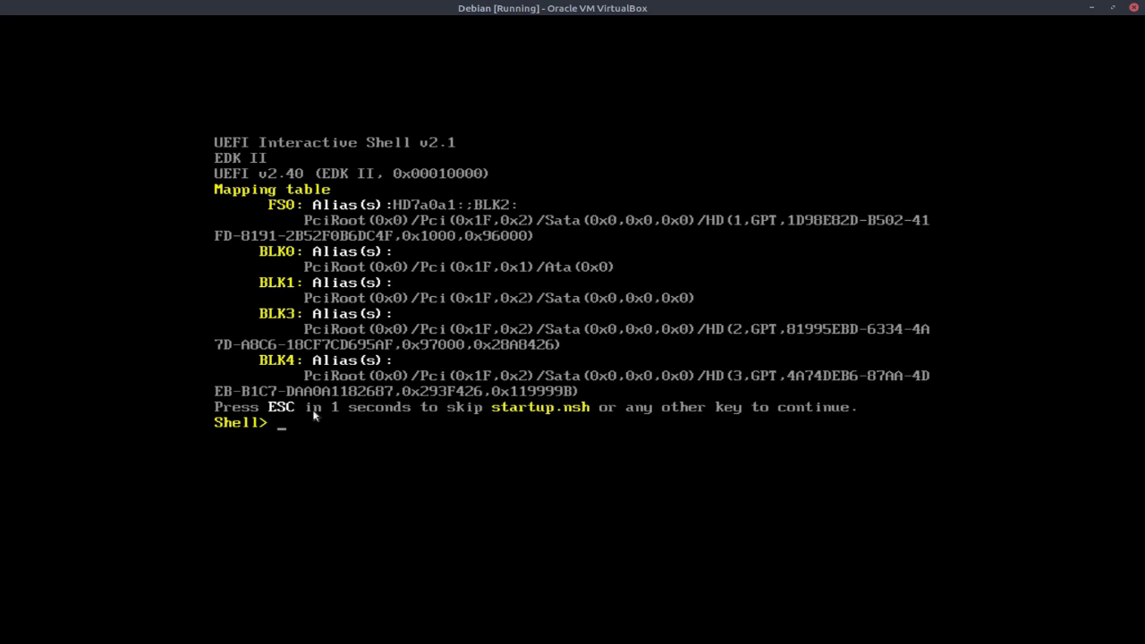
# - Capture VM input, switch the UEFI shell to FS0 and list its contents
pyautogui.click(313, 415)
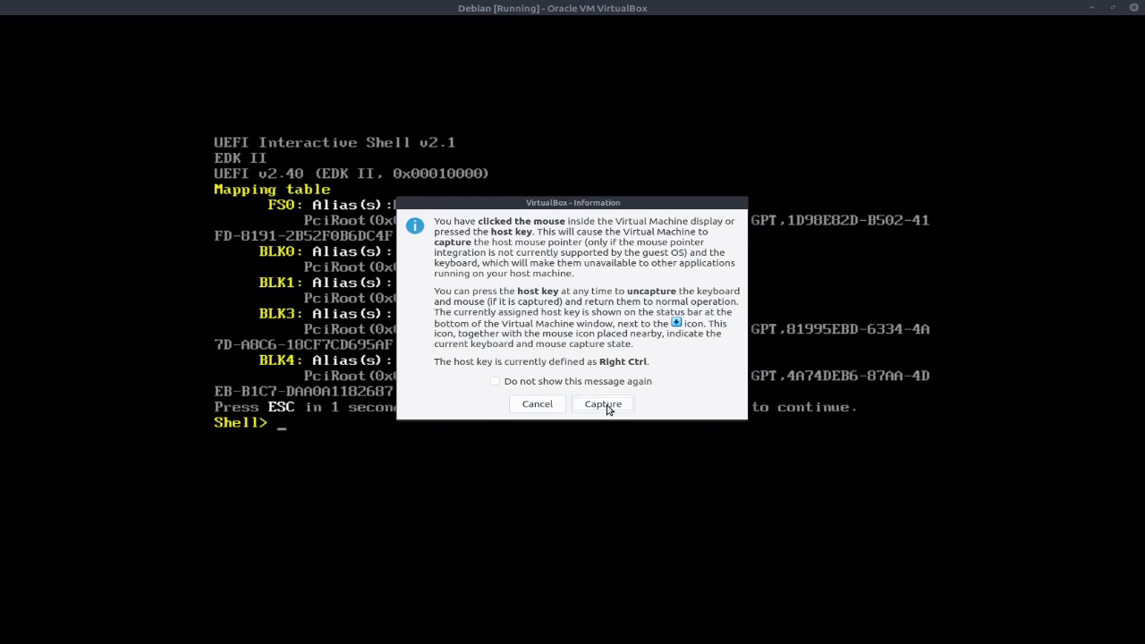
pyautogui.click(603, 404)
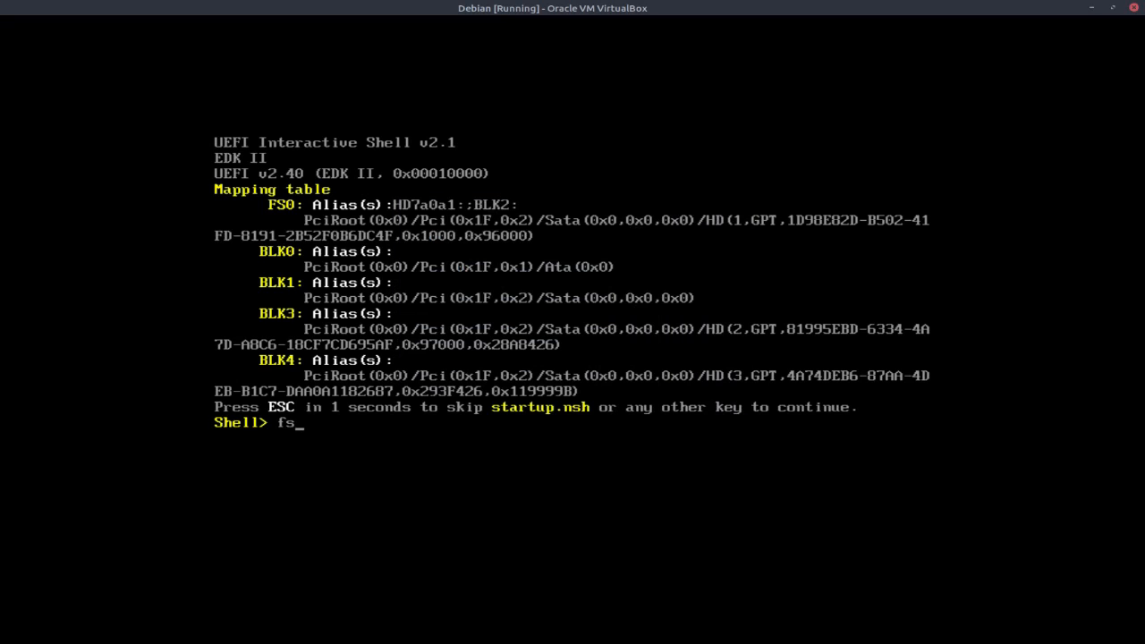
pyautogui.write('0')
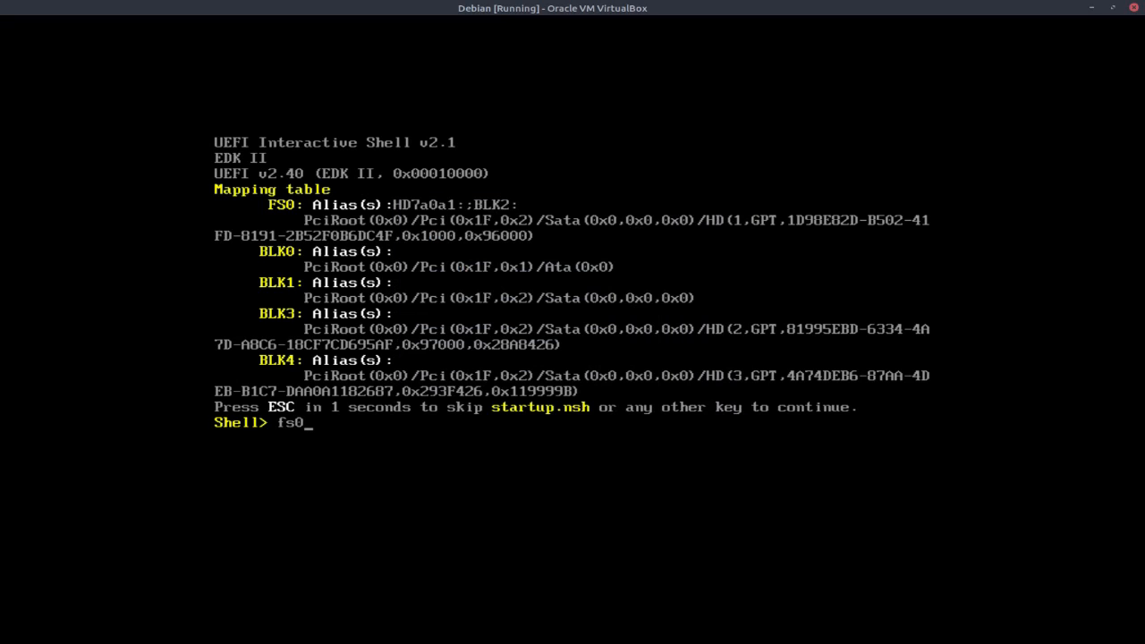
pyautogui.press('Return')
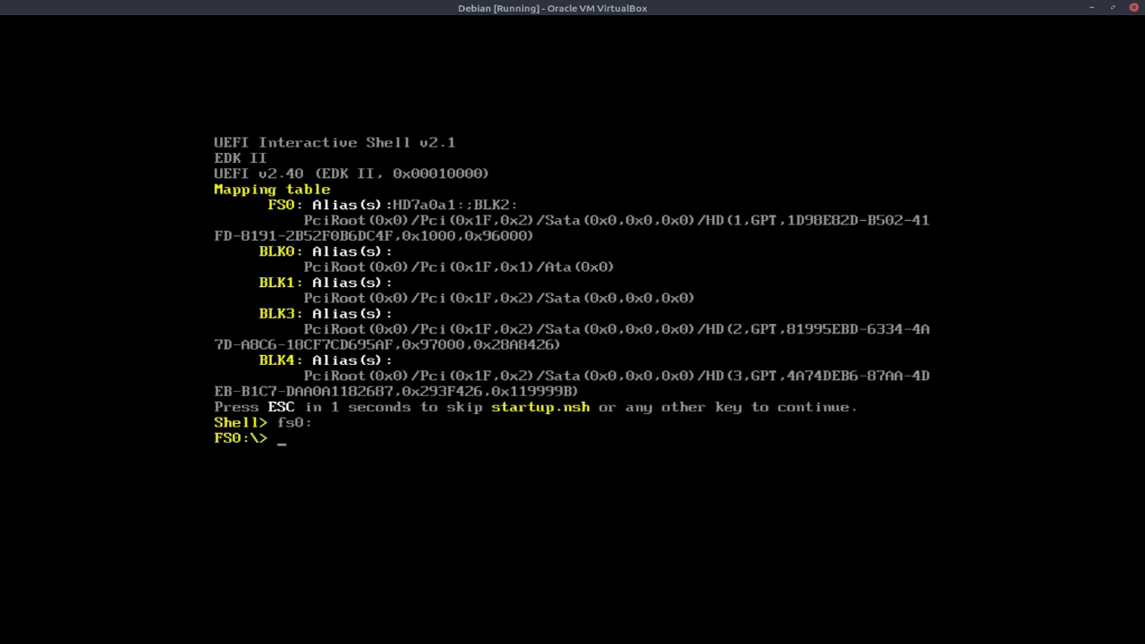
pyautogui.write('l')
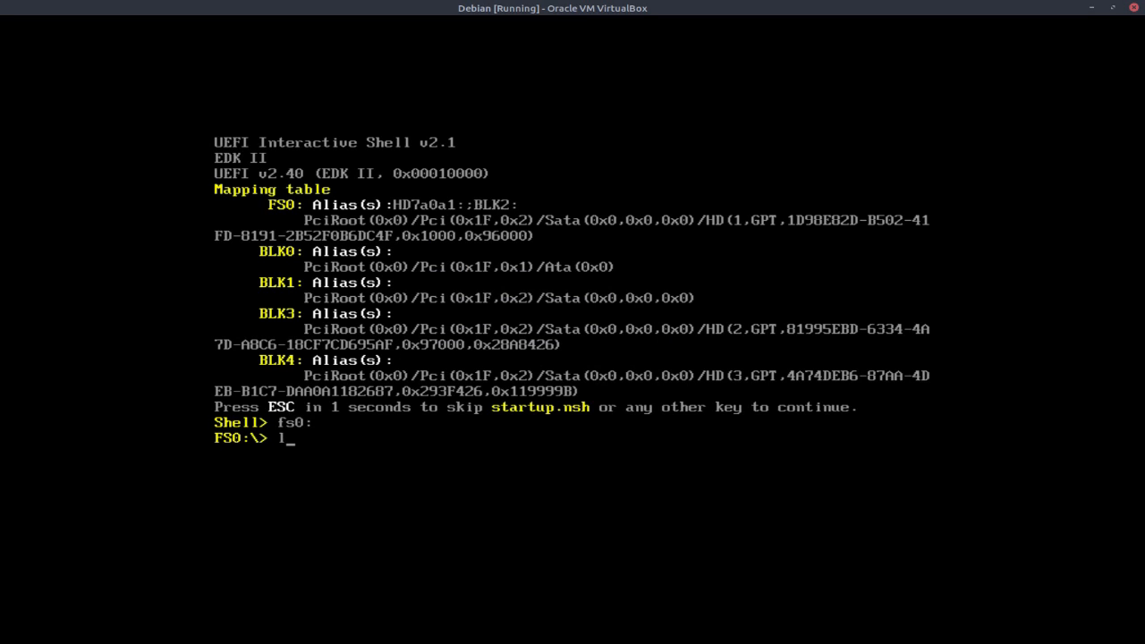
pyautogui.press('Return')
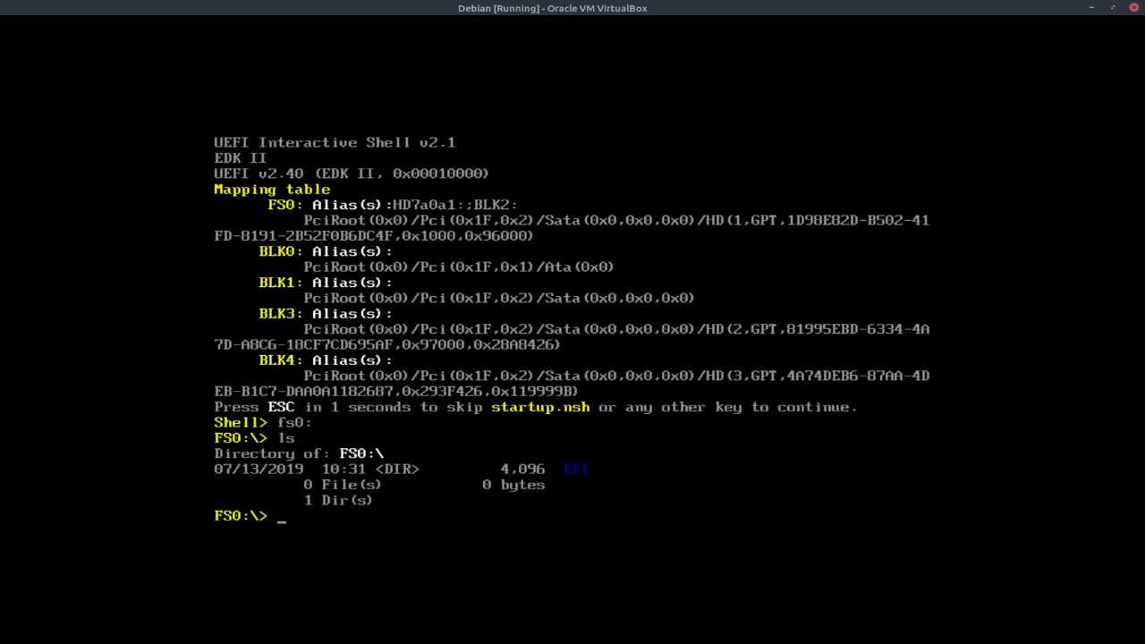
# - Change into EFI\Debian and launch grubx64.efi to reach the GRUB menu
pyautogui.write('cd')
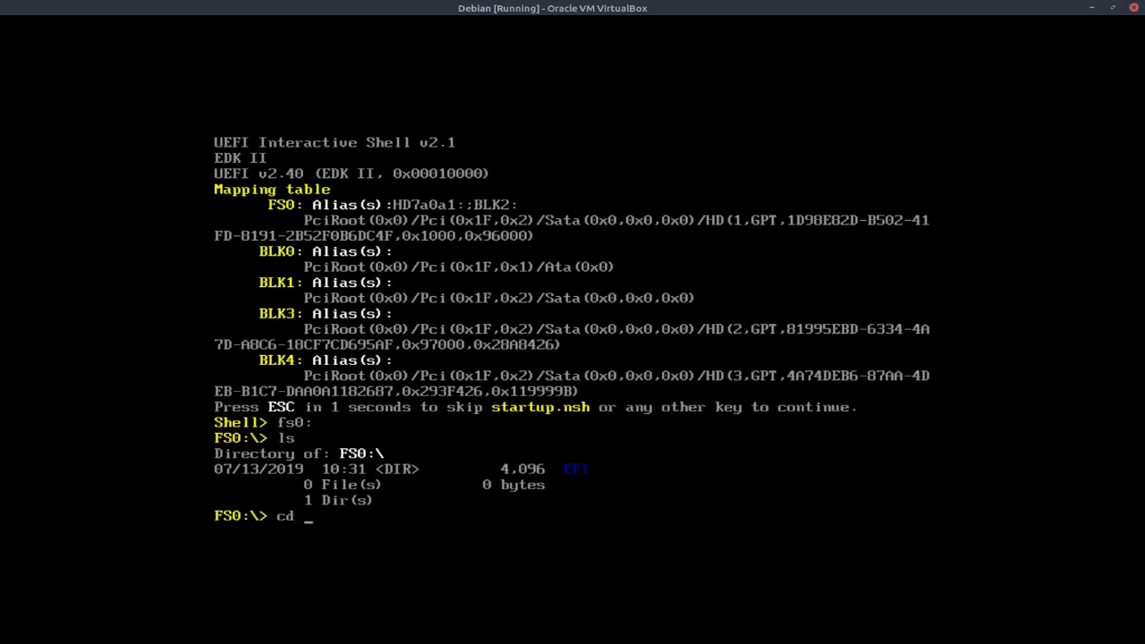
pyautogui.write('EFI')
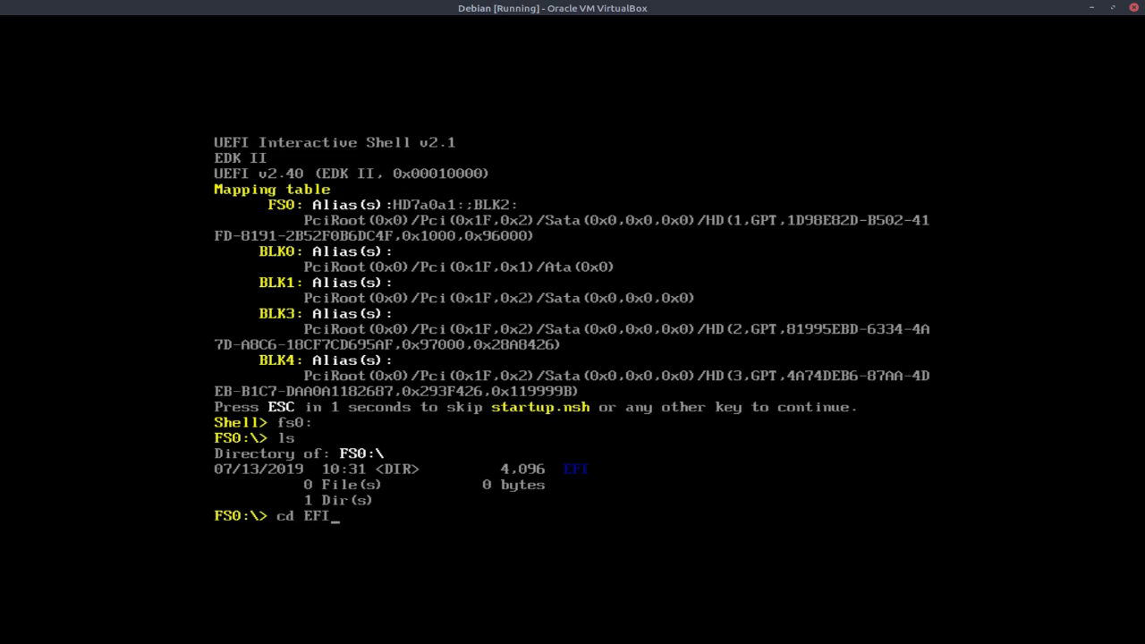
pyautogui.press('Return')
pyautogui.write('ls')
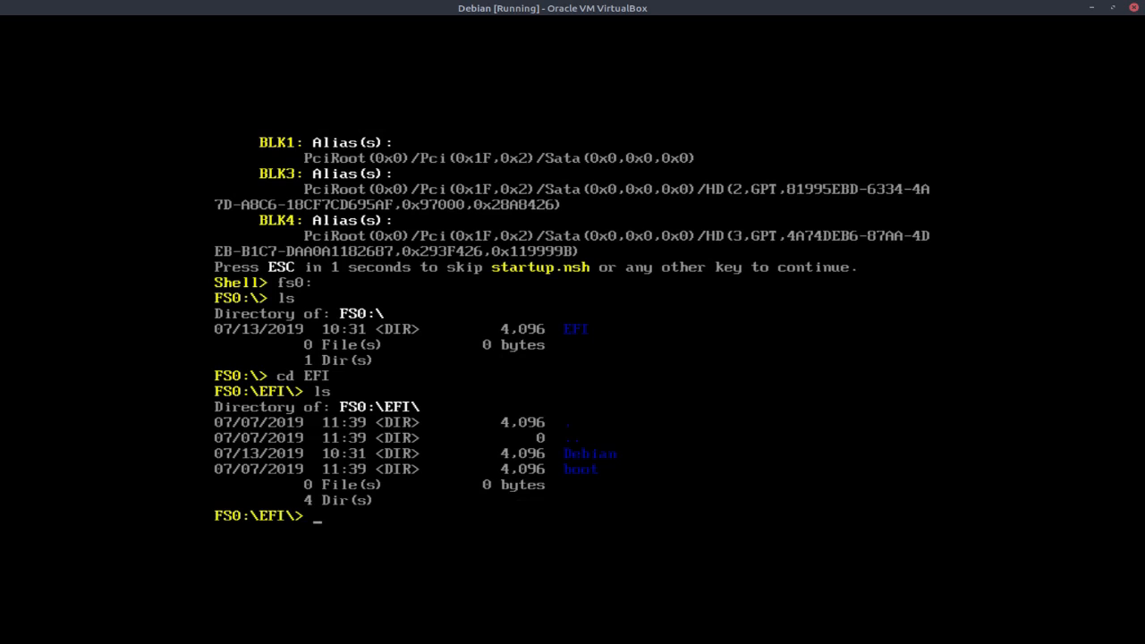
pyautogui.write('c')
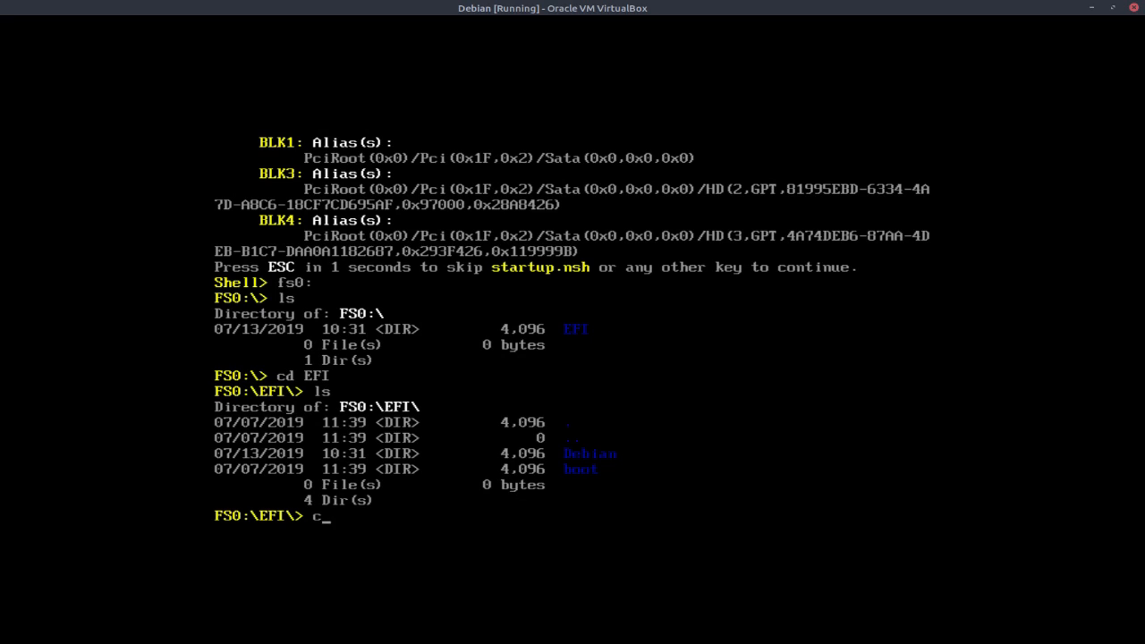
pyautogui.write('d De')
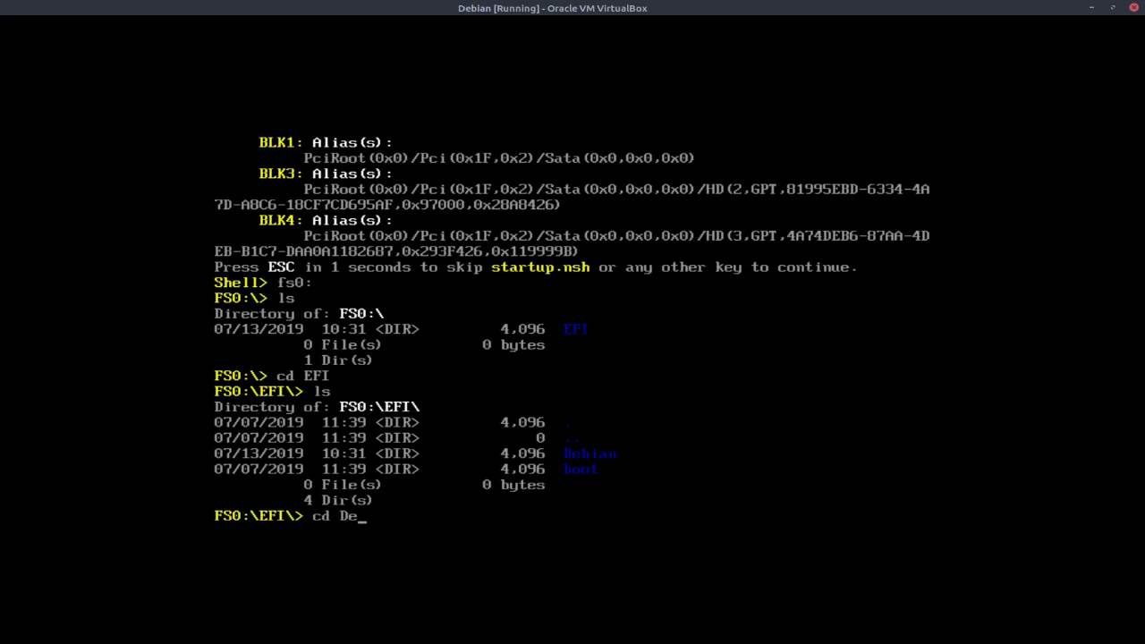
pyautogui.press('Return')
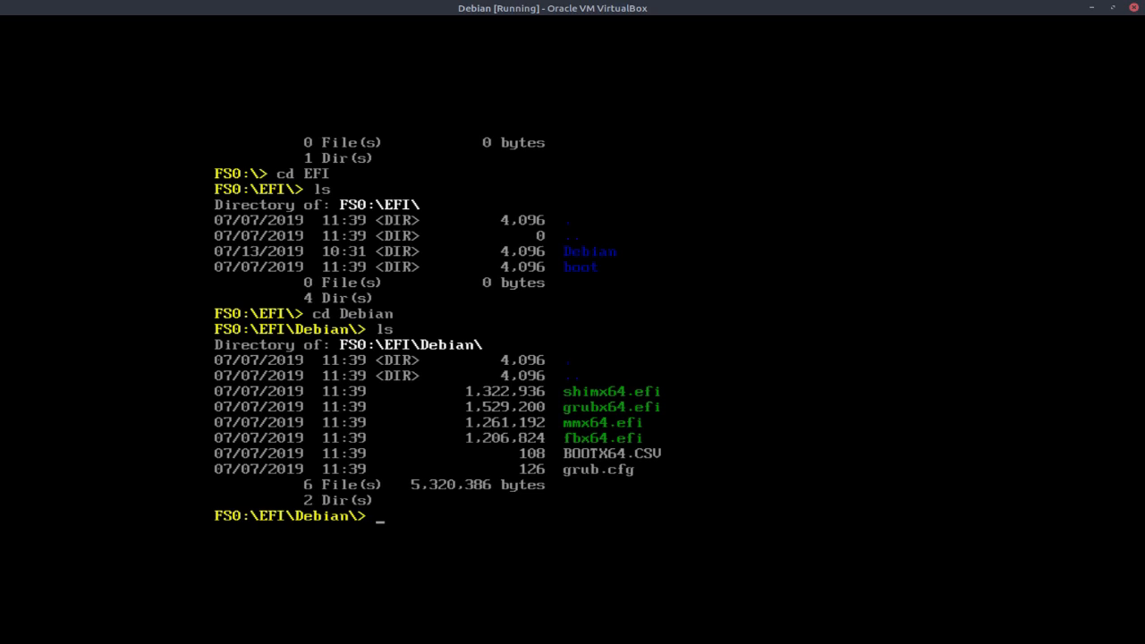
pyautogui.write('gr')
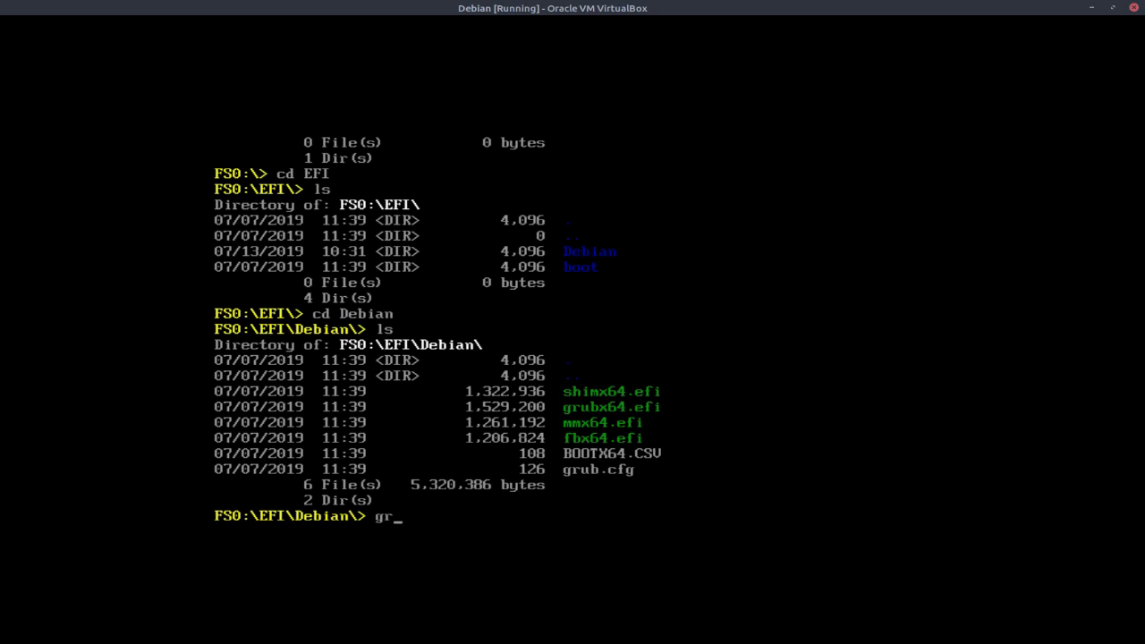
pyautogui.write('ubx')
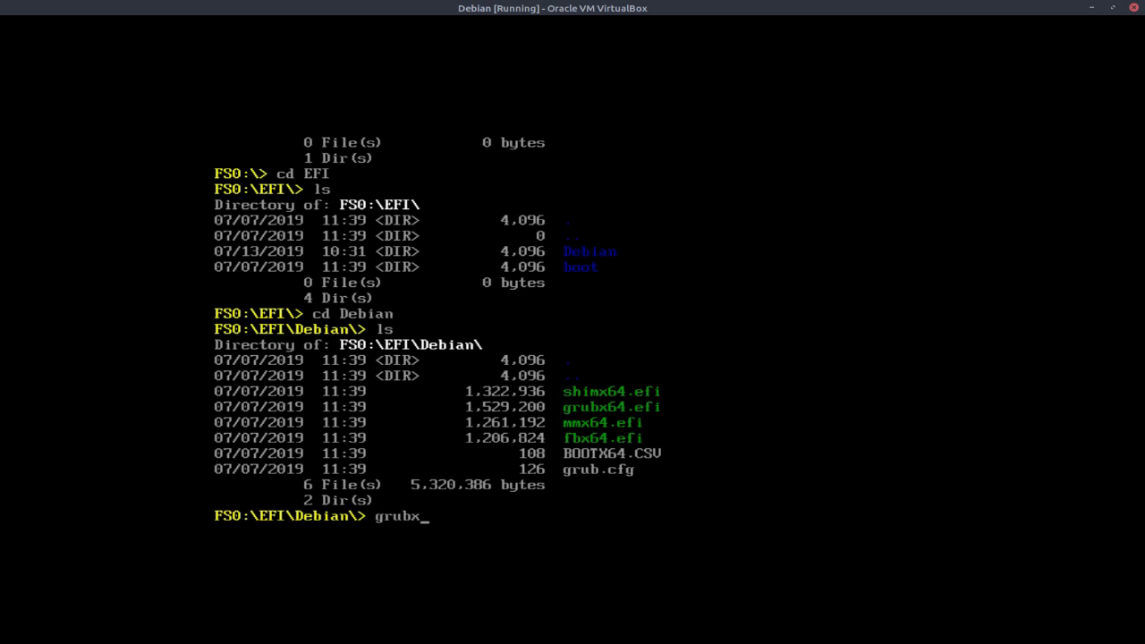
pyautogui.write('64.')
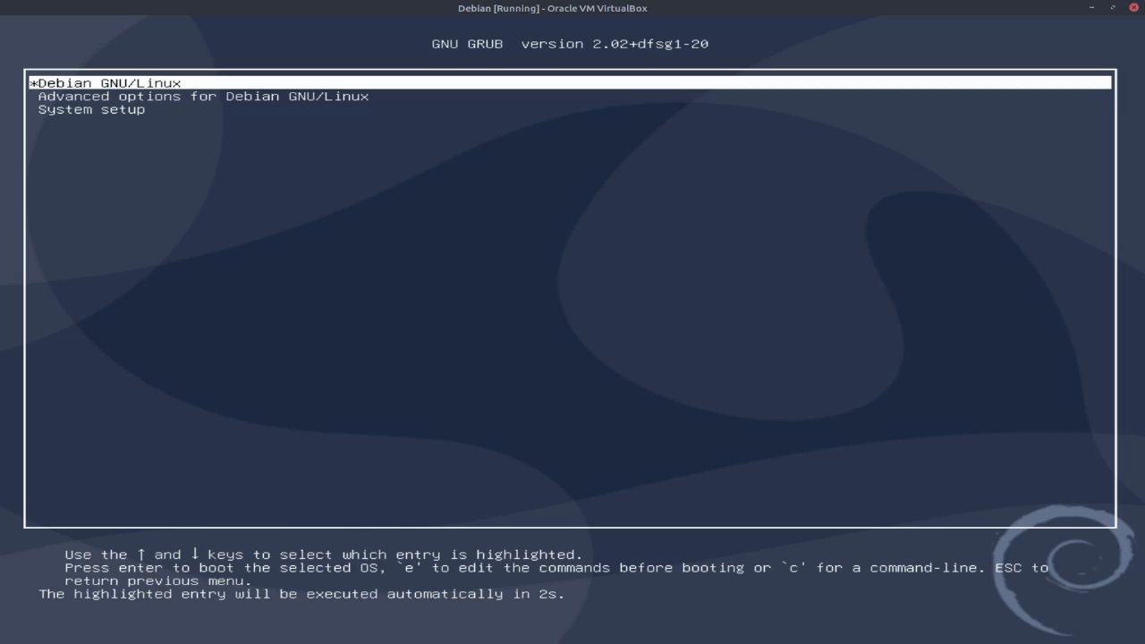
# - Interrupt GRUB's automatic Debian boot
pyautogui.press('Return')
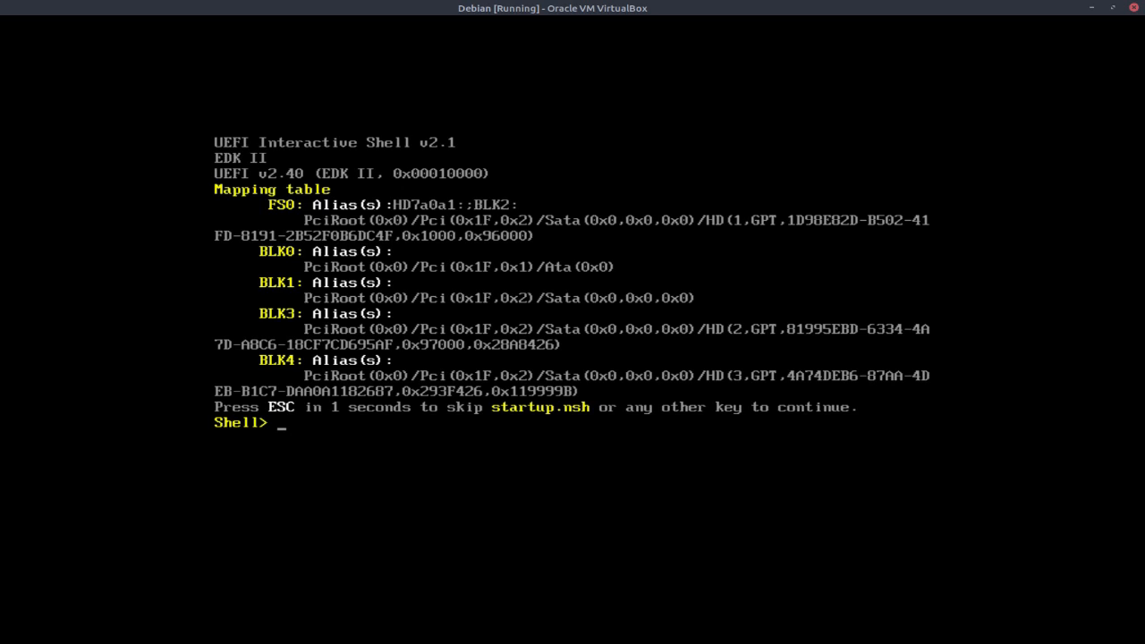
# - Switch to fs0: and run edit startup.nsh to open an empty script
pyautogui.write('fs0')
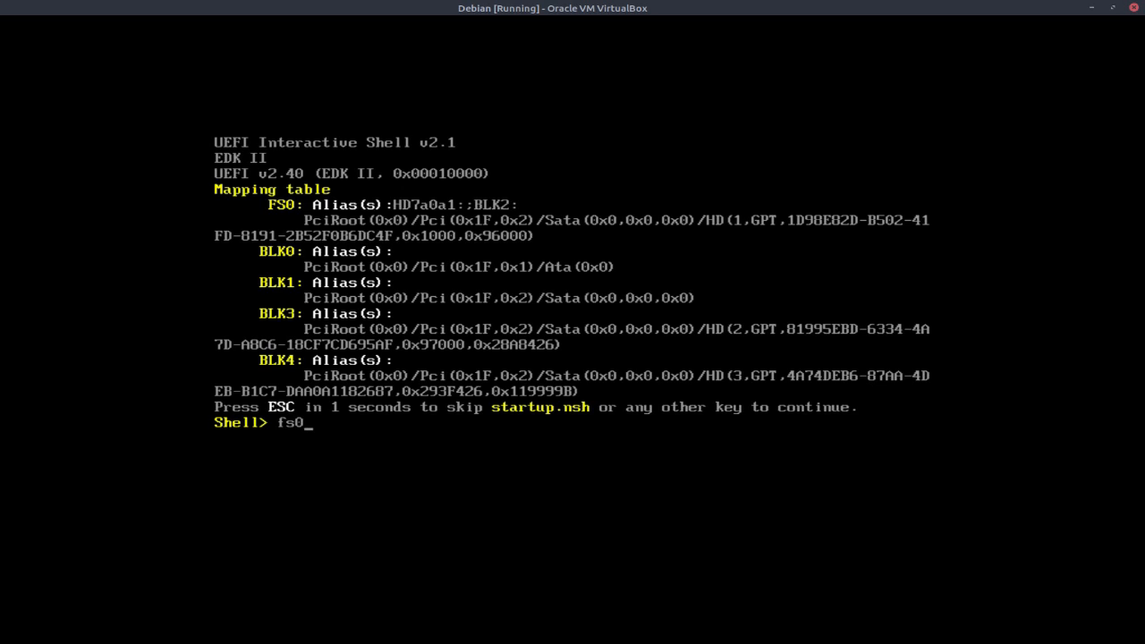
pyautogui.press('Return')
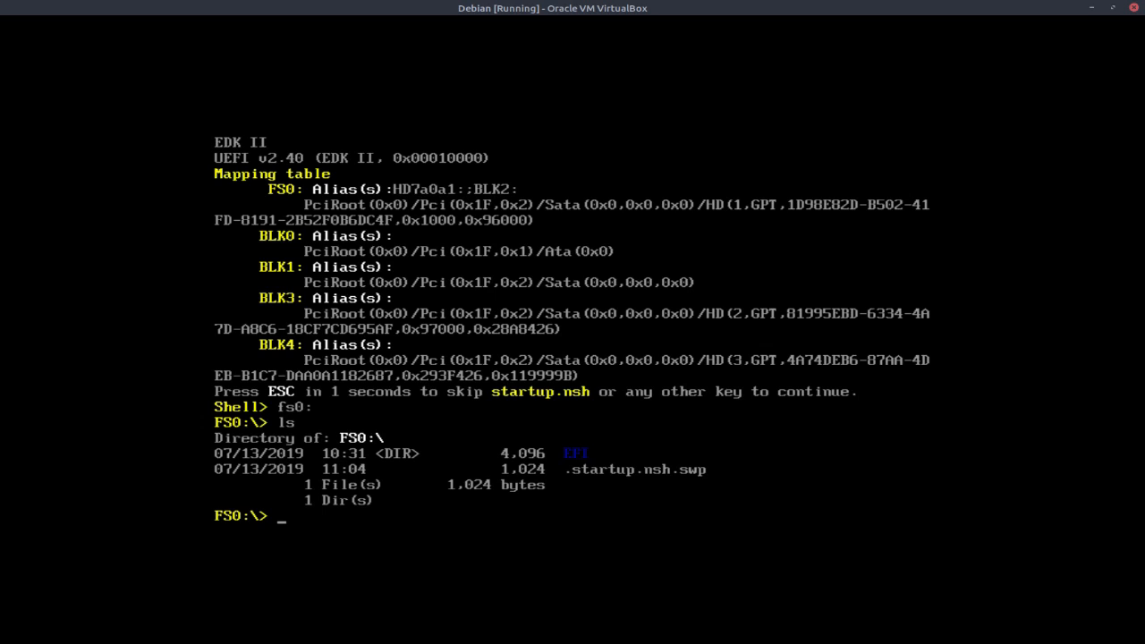
pyautogui.write('edi')
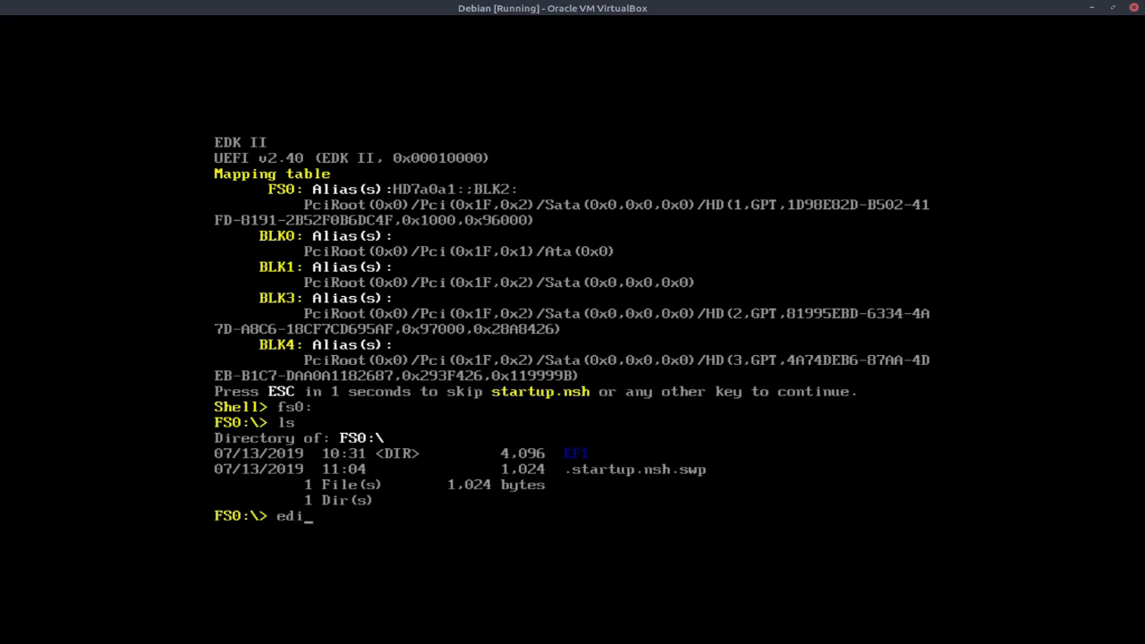
pyautogui.write('t start')
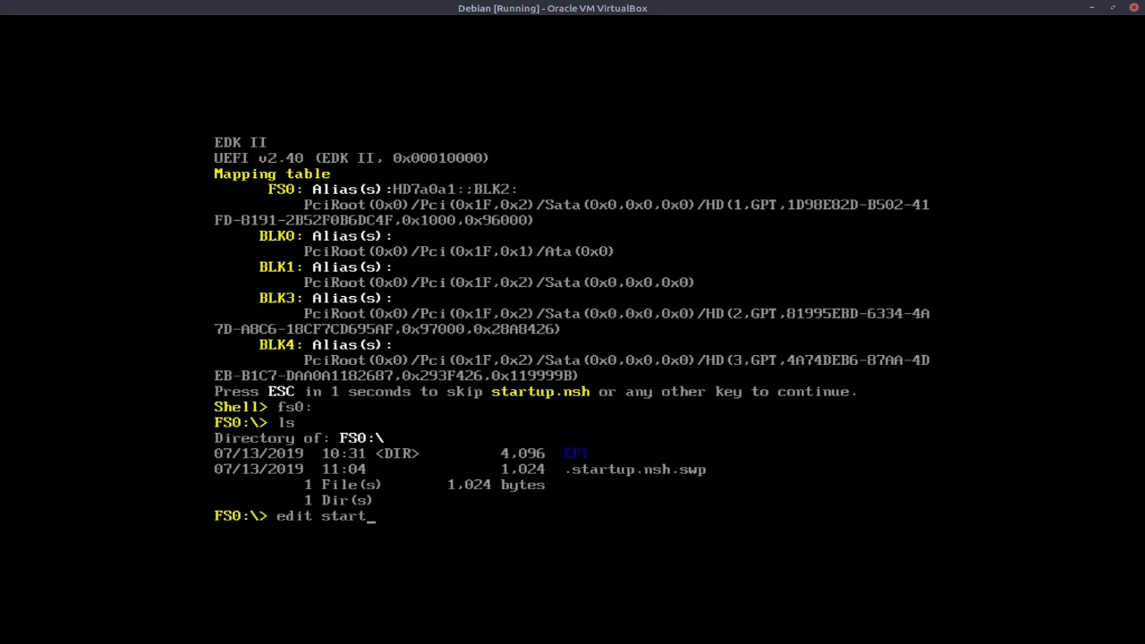
pyautogui.write('up.ns')
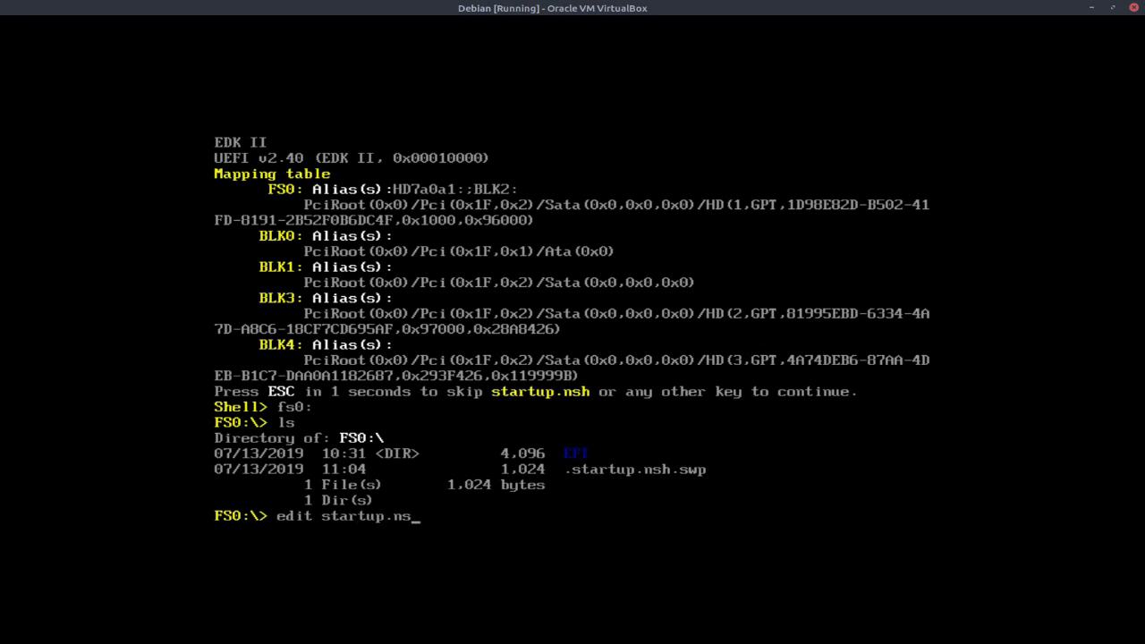
pyautogui.press('Return')
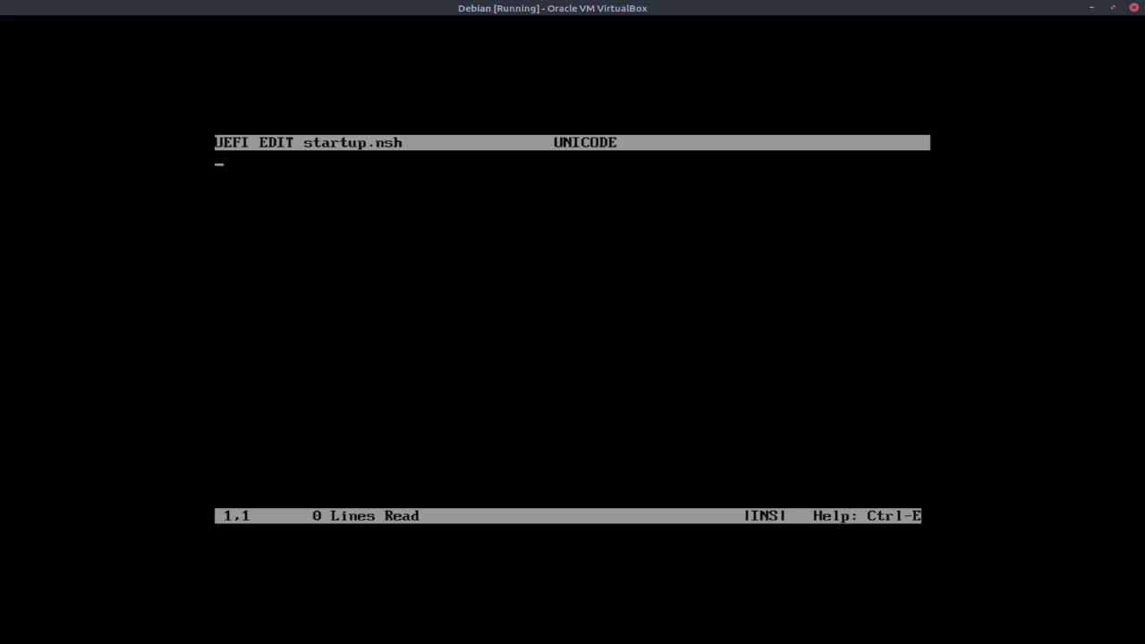
# - Write FS0:, cd EFI, cd Debian, grubx64.efi into startup.nsh and save it
pyautogui.write('FS0:')
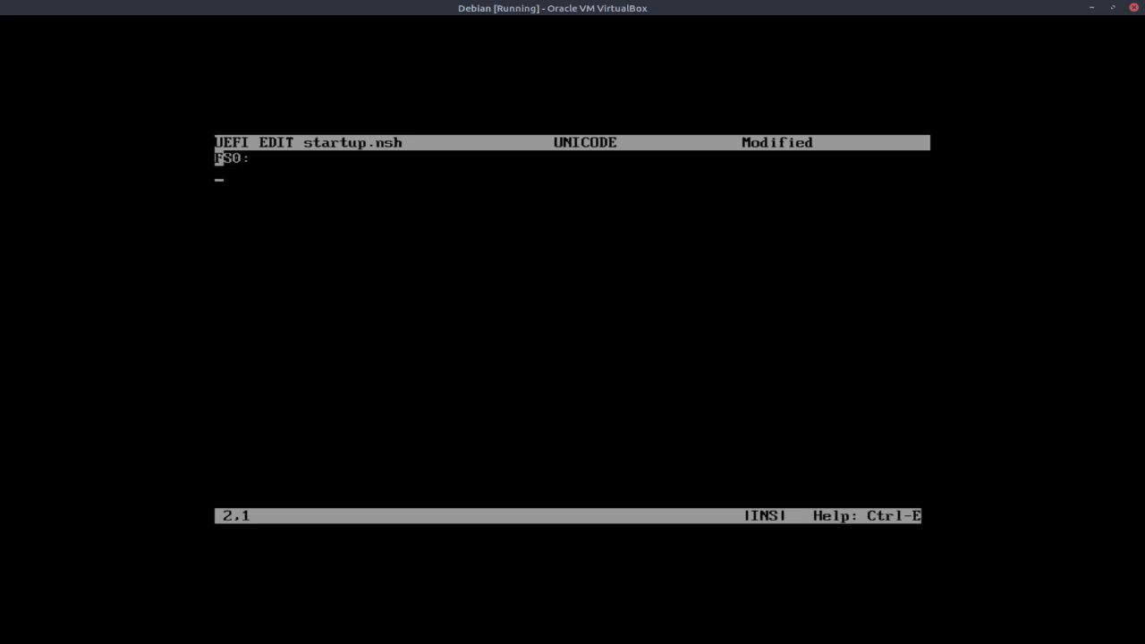
pyautogui.write('cd EFI')
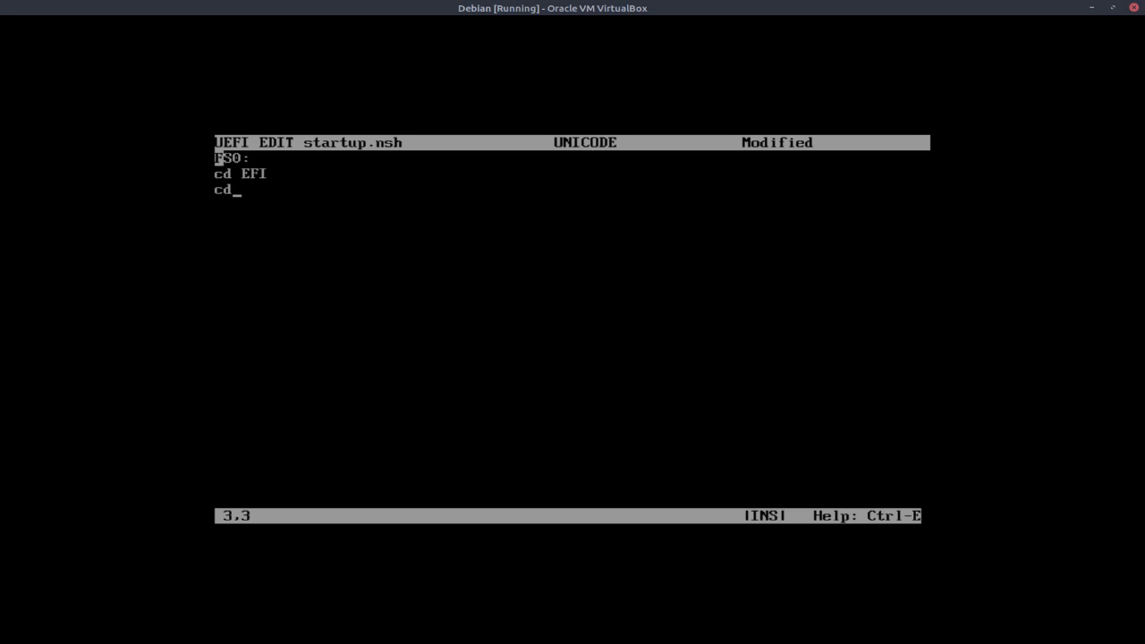
pyautogui.write('Debian')
pyautogui.click(573, 207)
pyautogui.write('g')
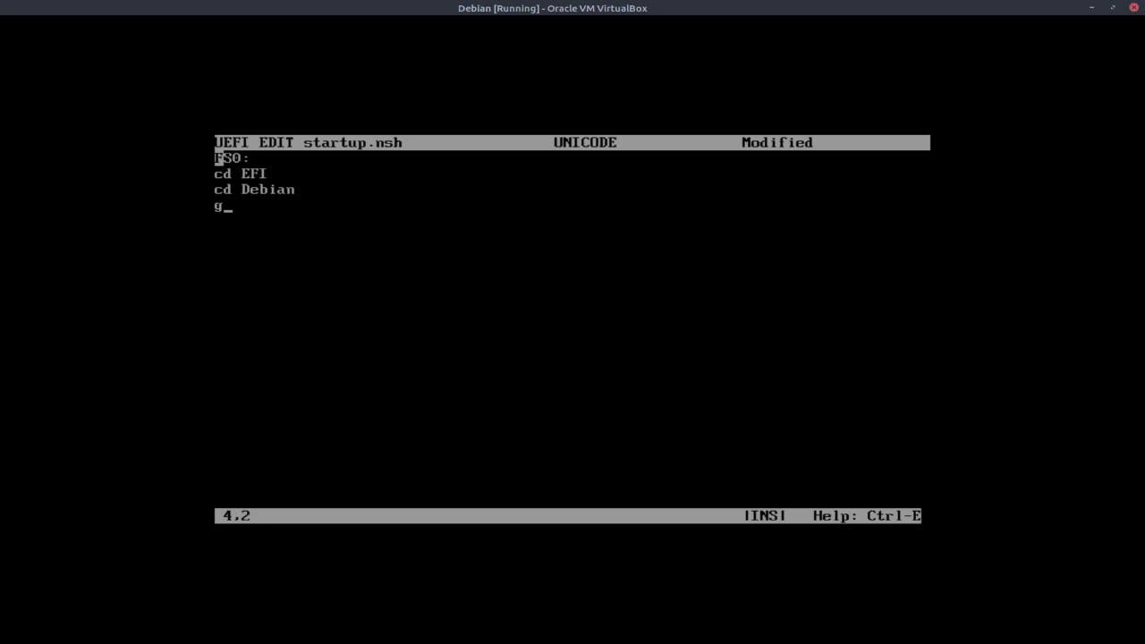
pyautogui.write('rubx6')
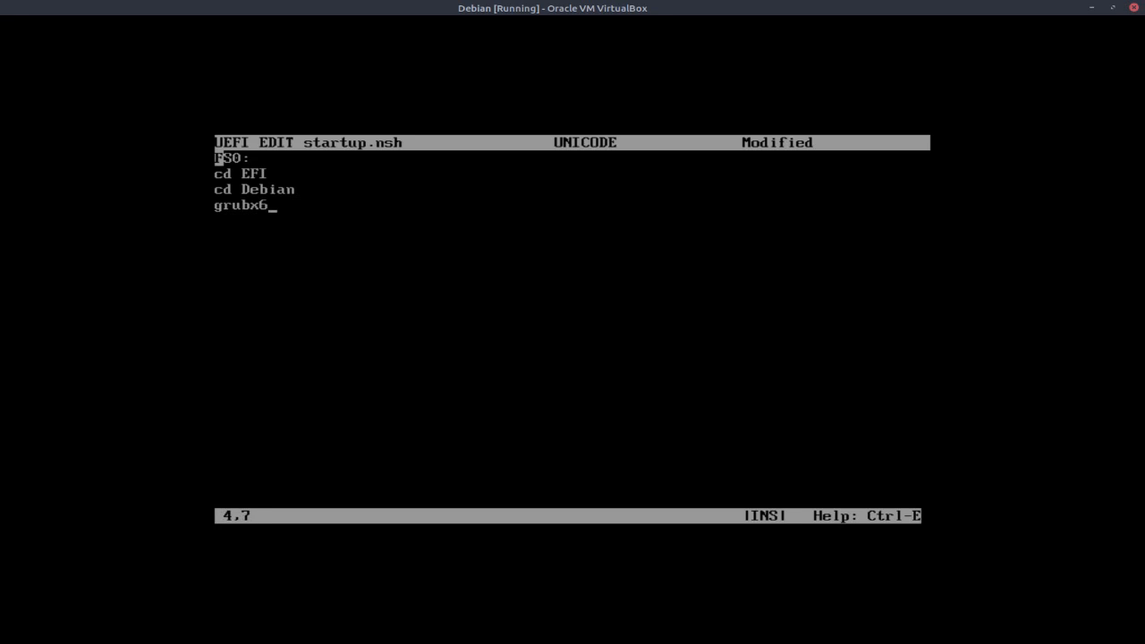
pyautogui.write('4.efi')
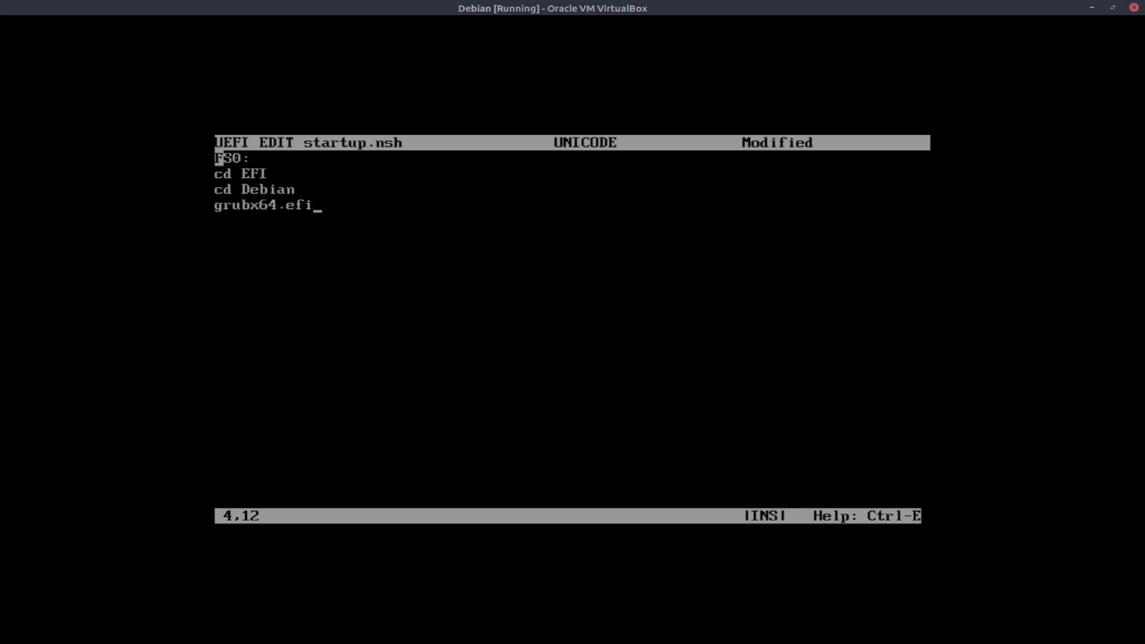
pyautogui.press('ctrl+s')
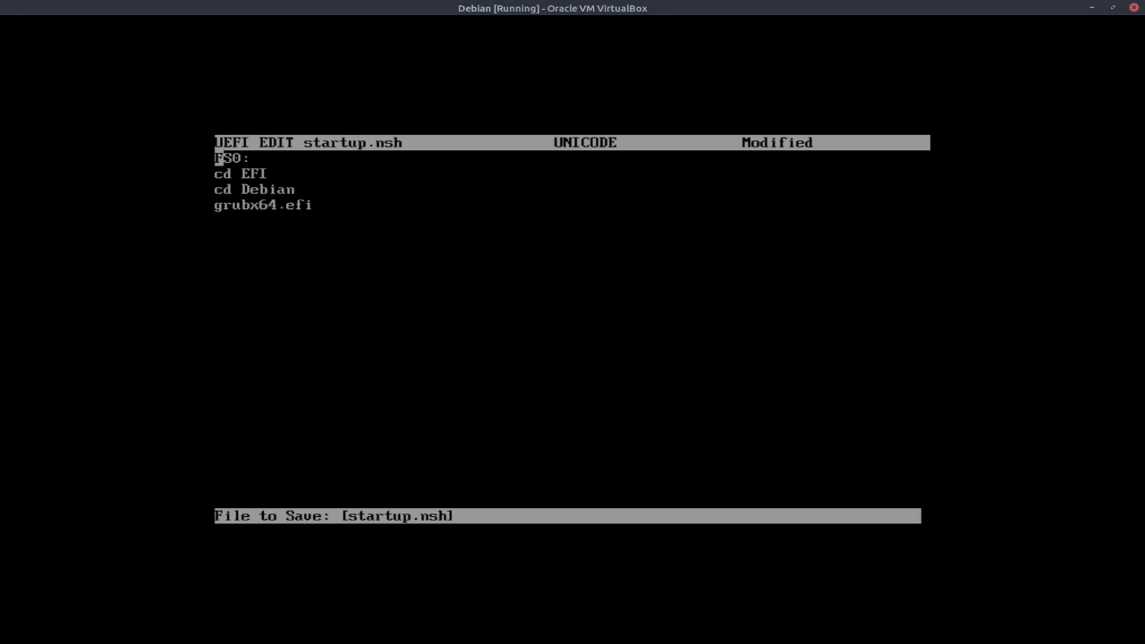
pyautogui.press('Return')
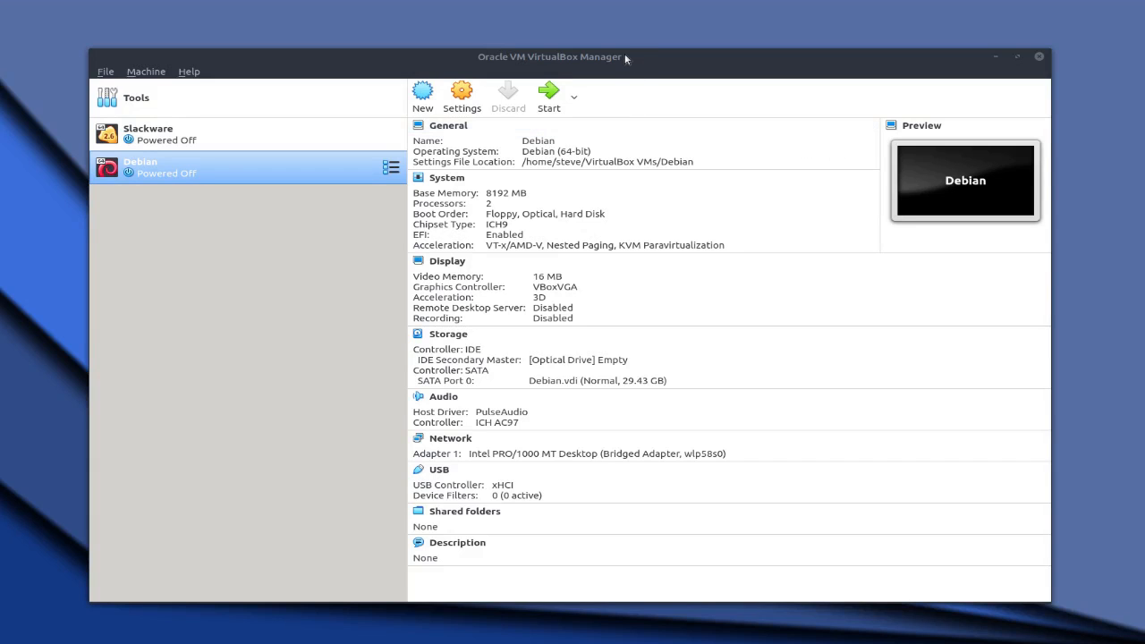
# - Nudge the Manager window and start the Debian VM again
pyautogui.moveTo(551, 56); pyautogui.dragTo(571, 29)
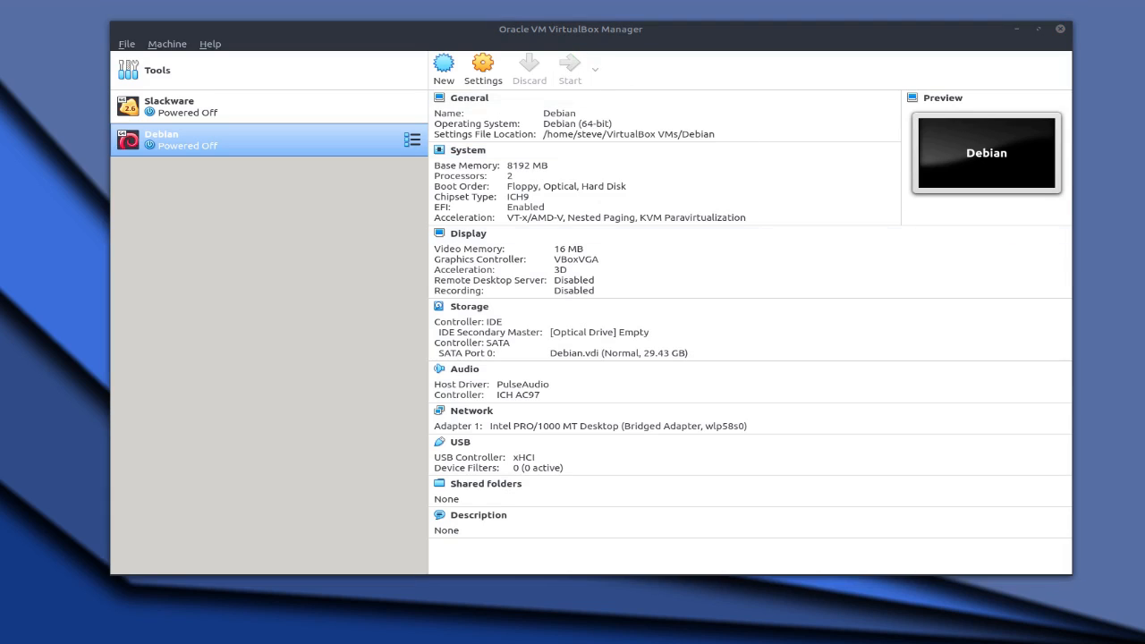
pyautogui.click(569, 67)
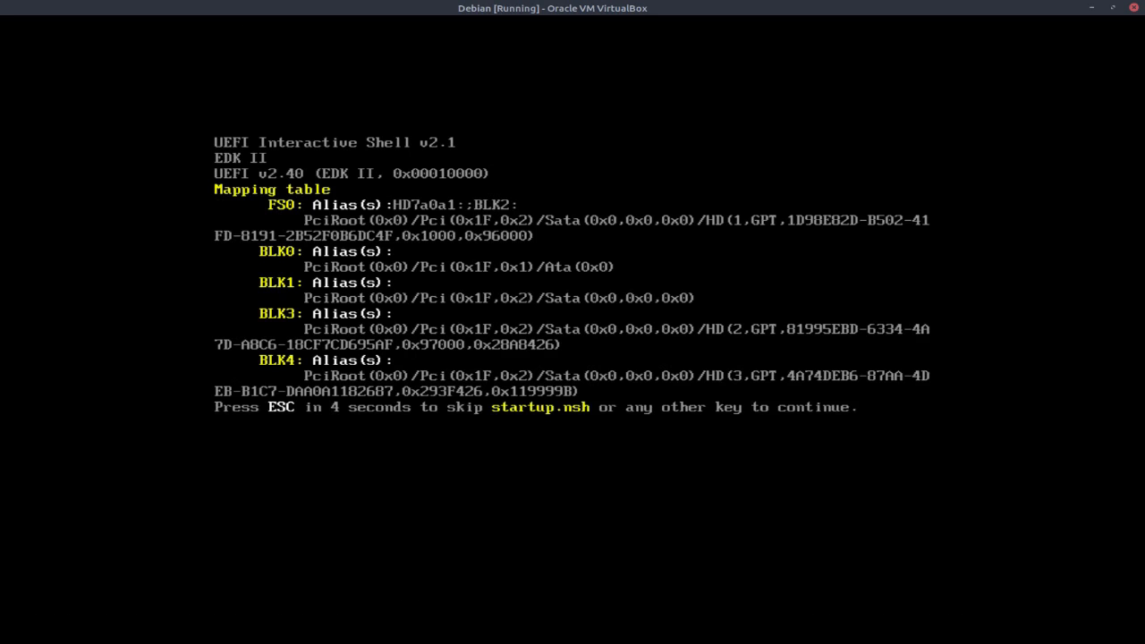